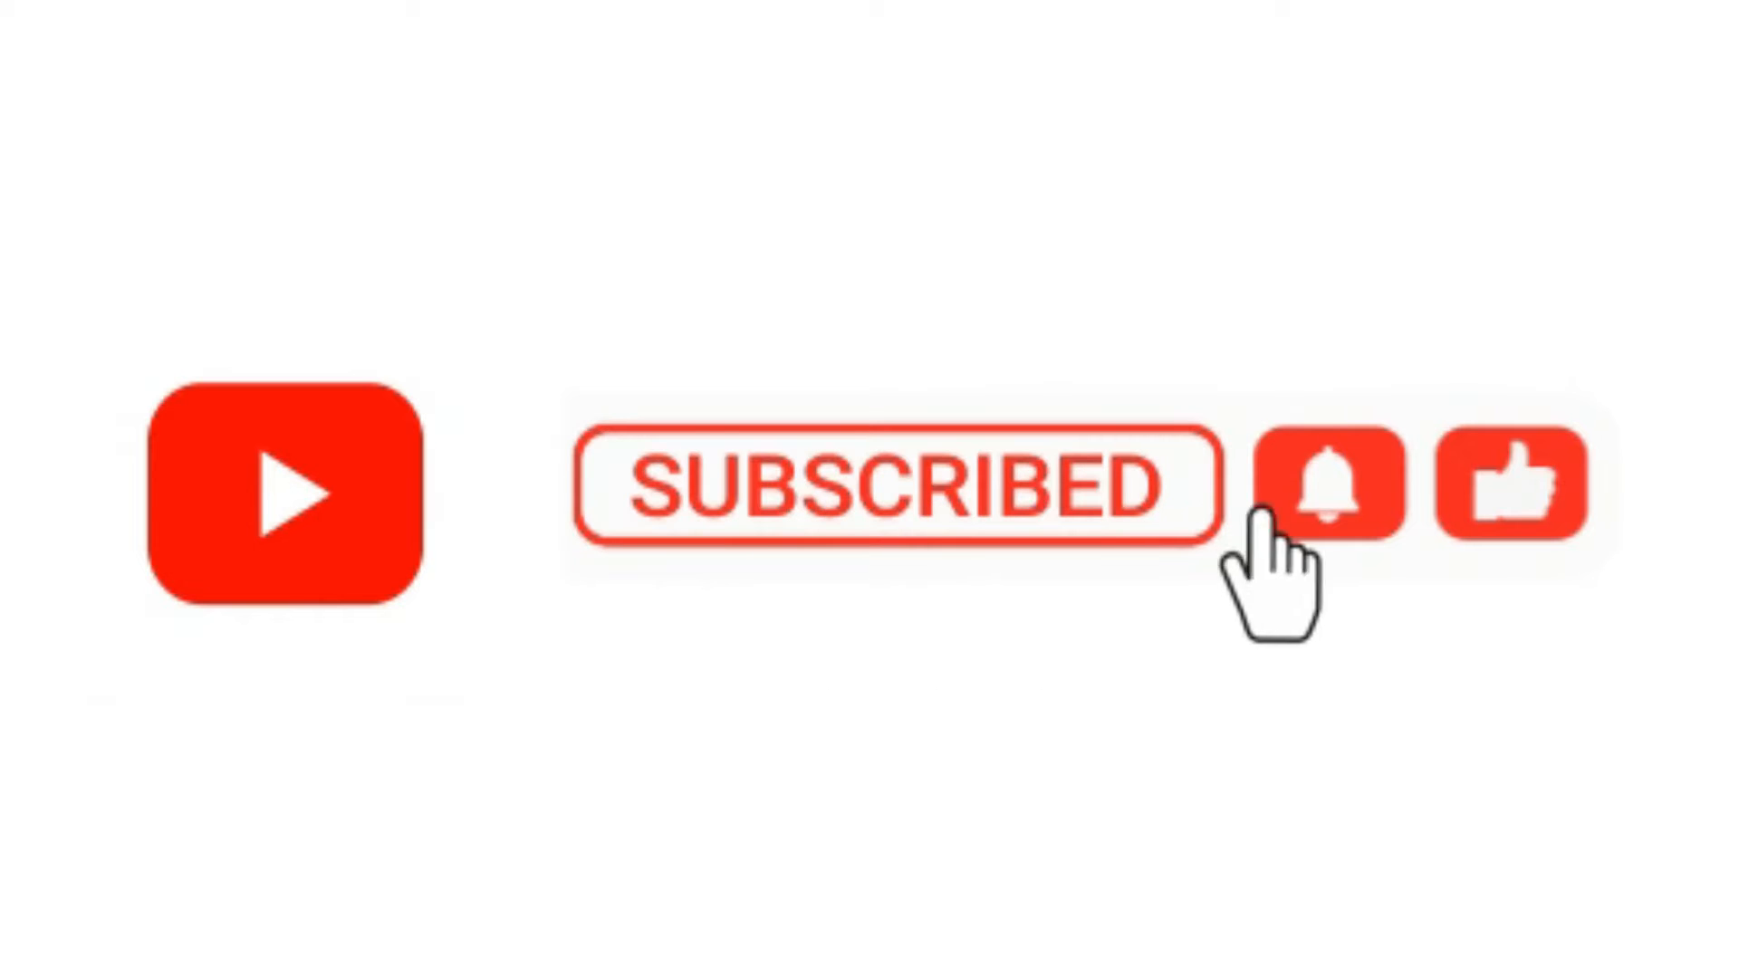
pyautogui.click(1339, 484)
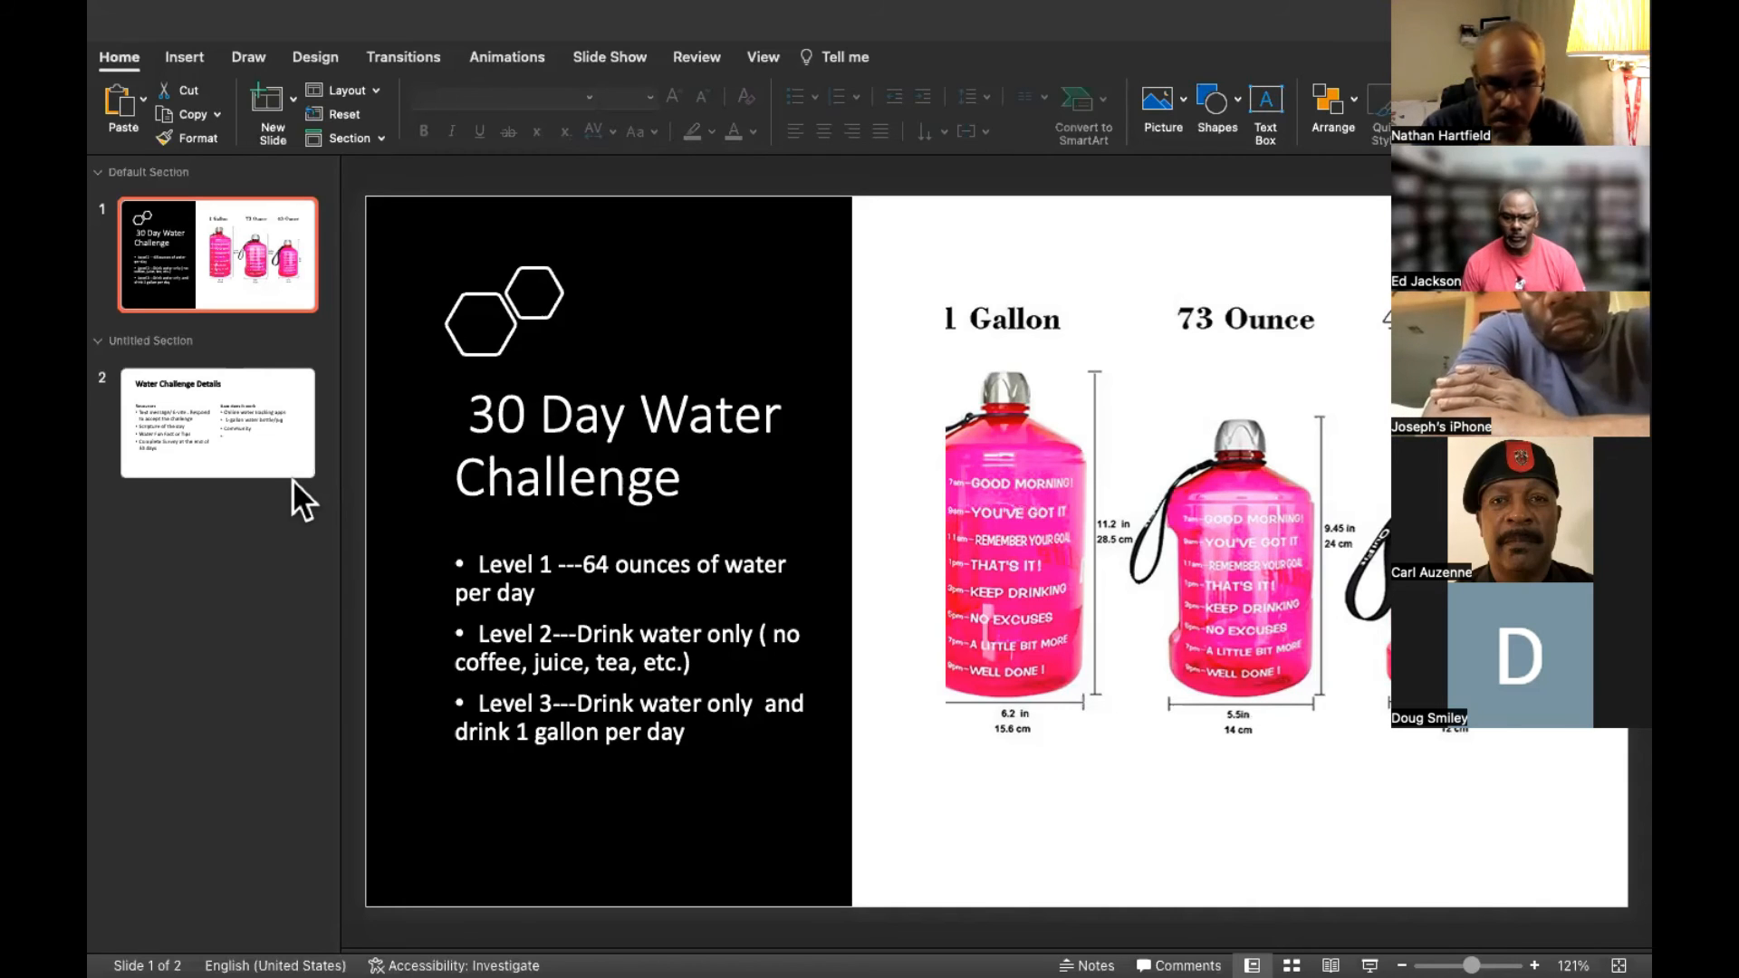
pyautogui.click(218, 424)
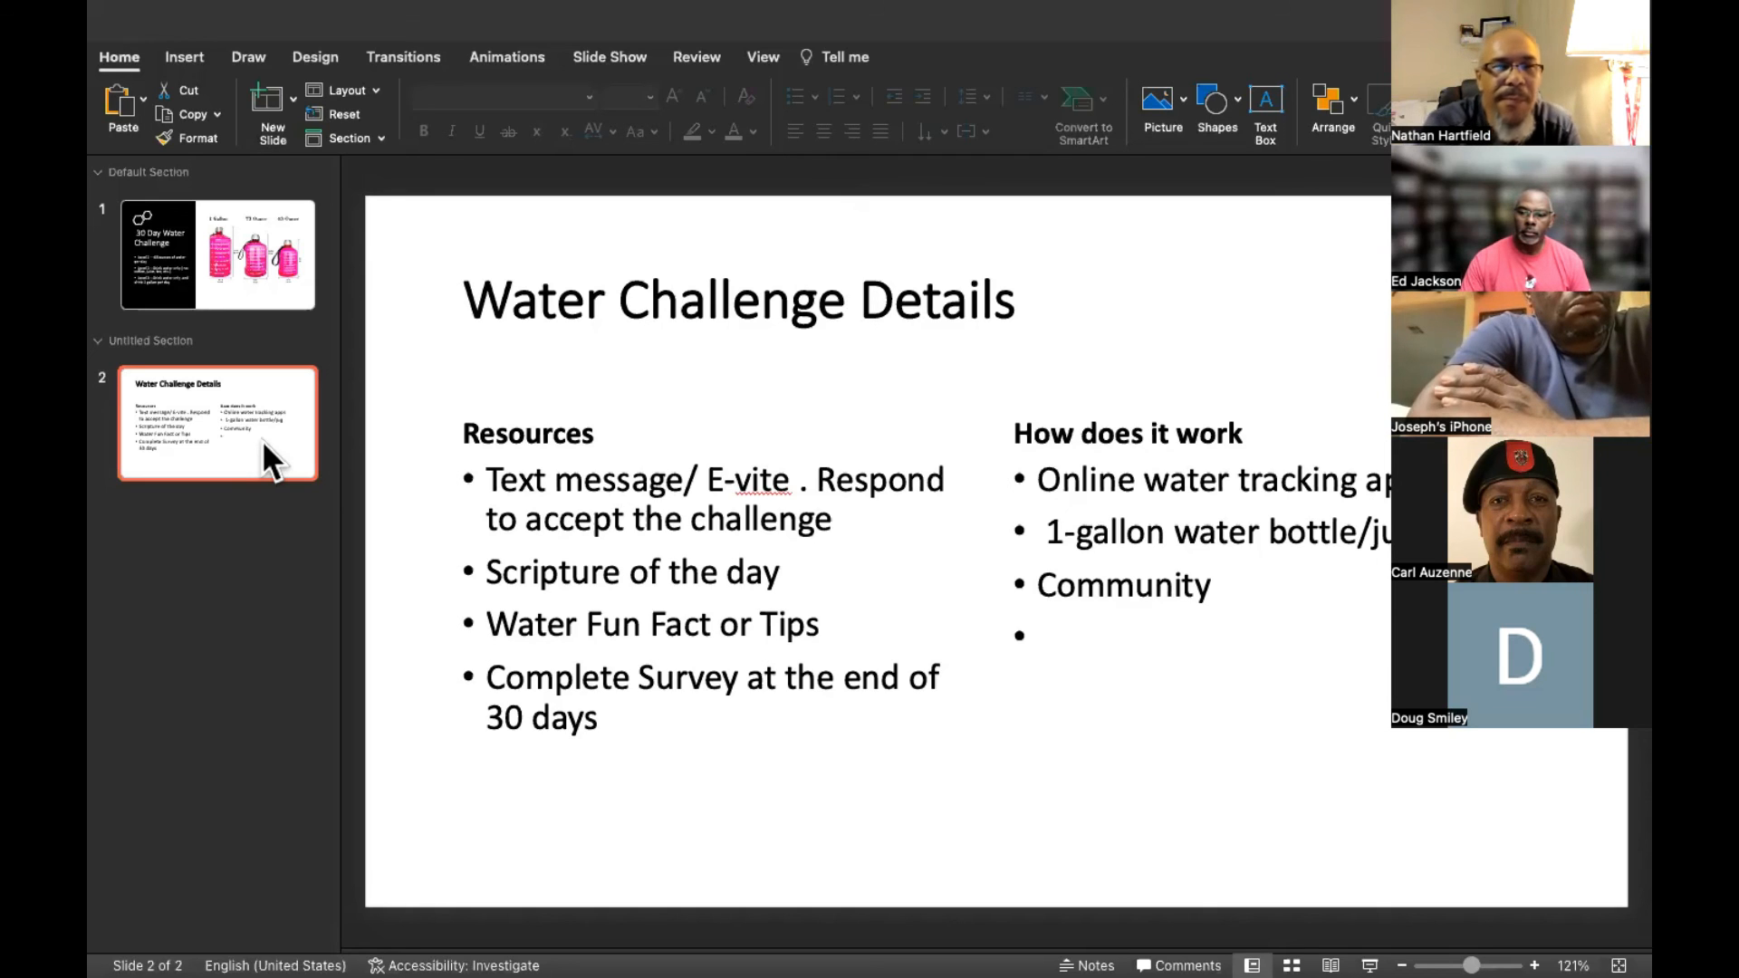
pyautogui.moveTo(128, 39)
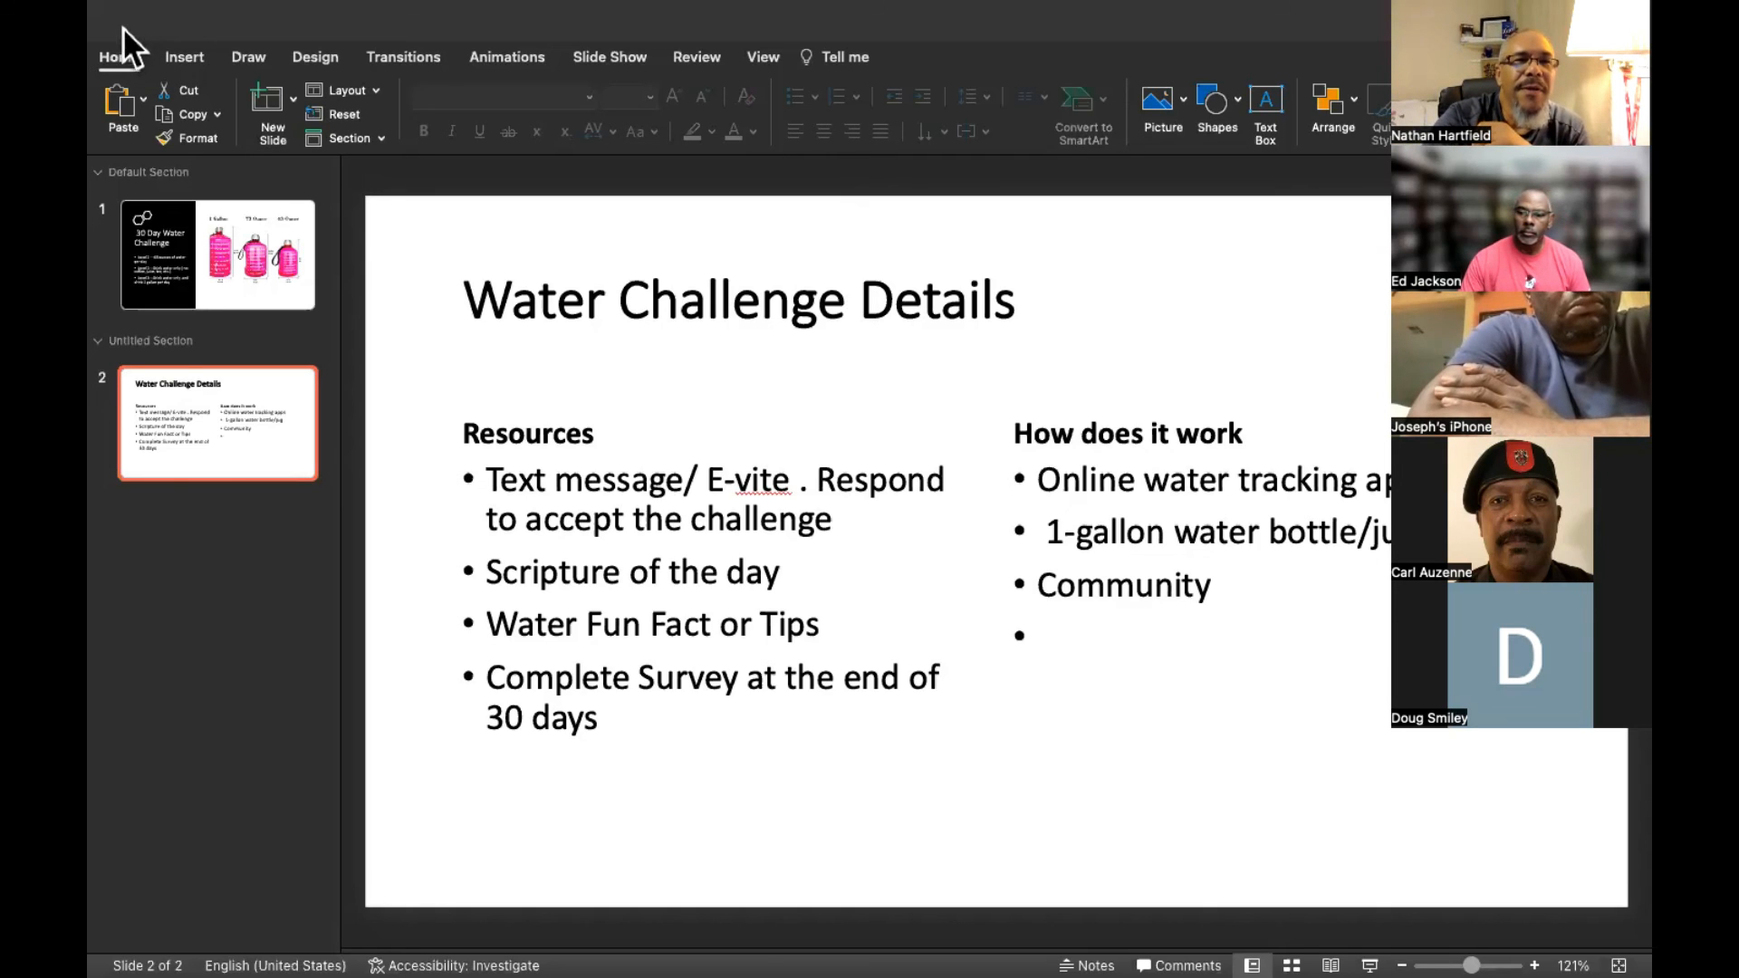